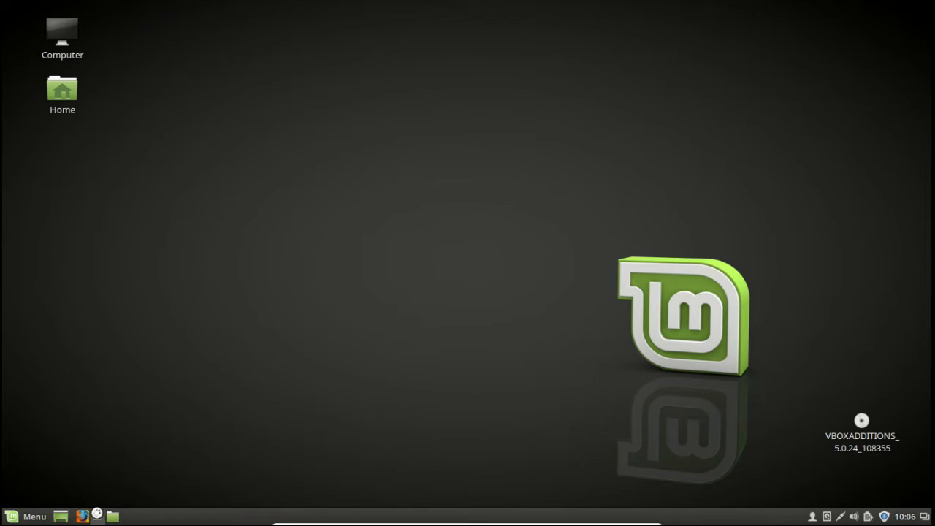
# Open a terminal and run lscpu to list the Intel Core i7-2630QM processor details
pyautogui.click(98, 516)
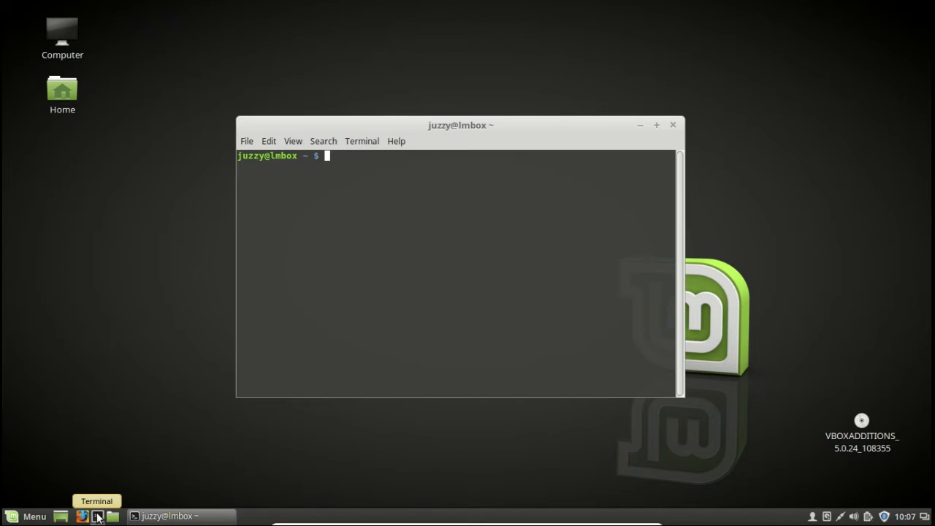
pyautogui.moveTo(125, 428)
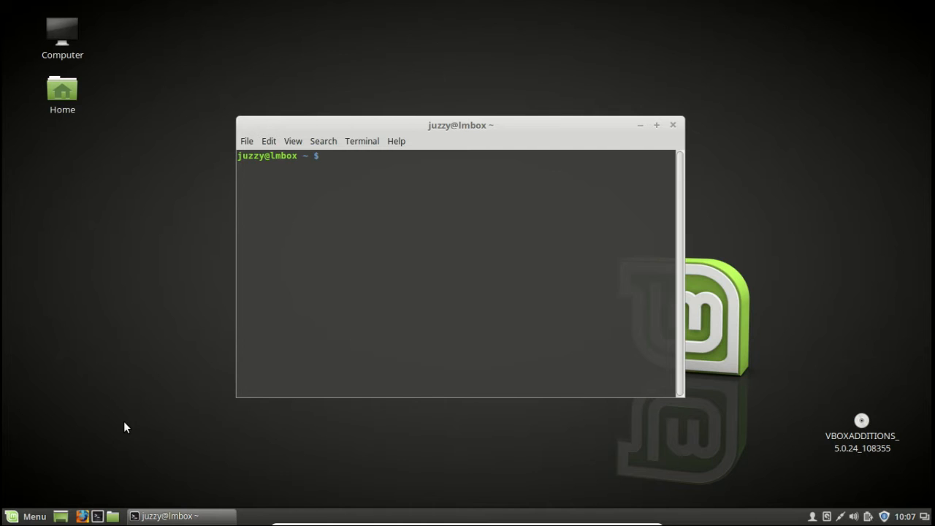
pyautogui.write('lscpu')
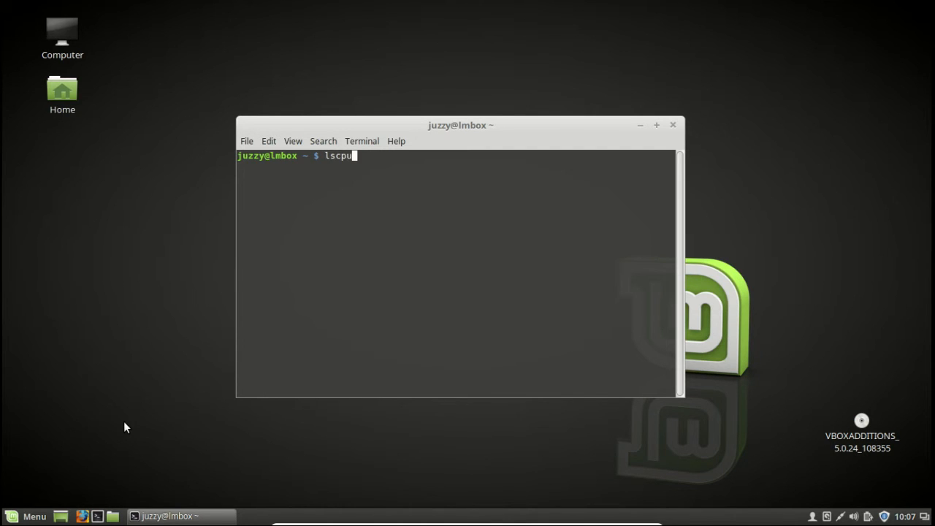
pyautogui.press('Return')
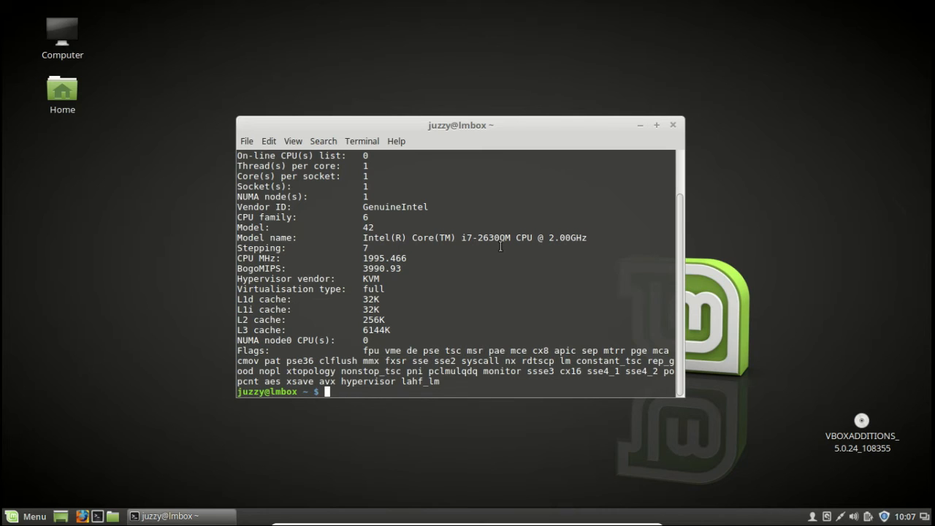
pyautogui.write('cle')
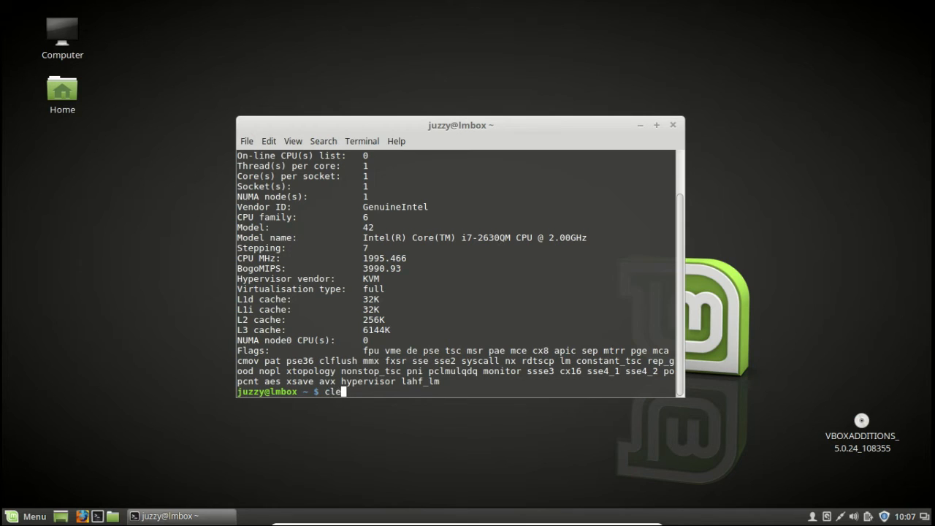
# Clear the screen and print /proc/cpuinfo with cat, showing the i7-2630QM model name
pyautogui.press('Return')
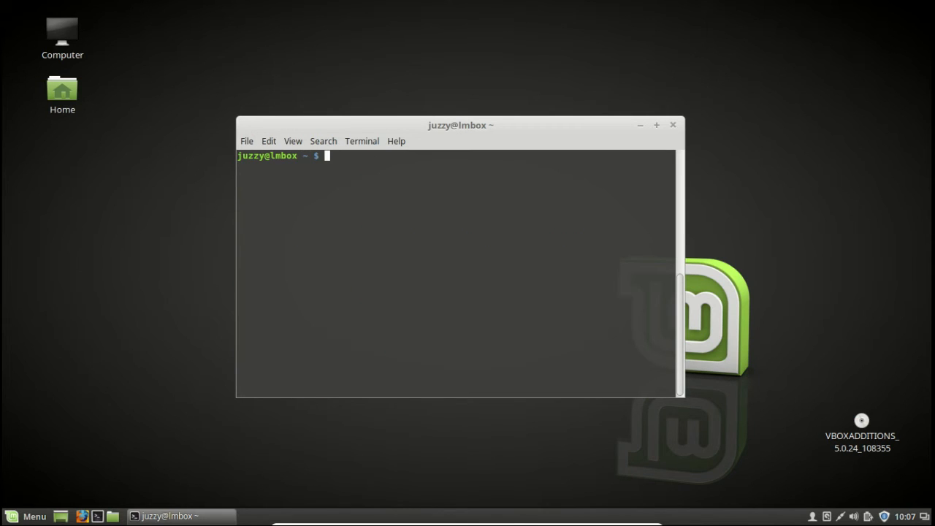
pyautogui.write('cat /')
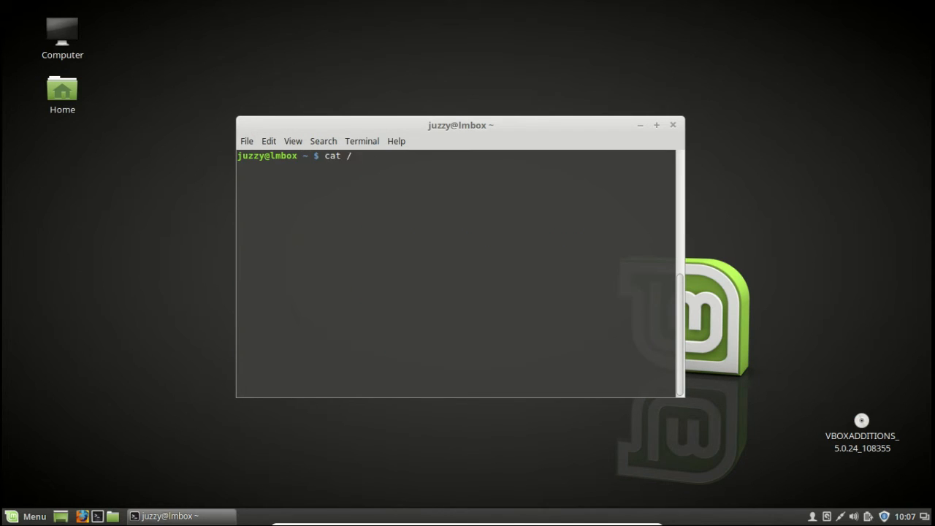
pyautogui.write('proc/')
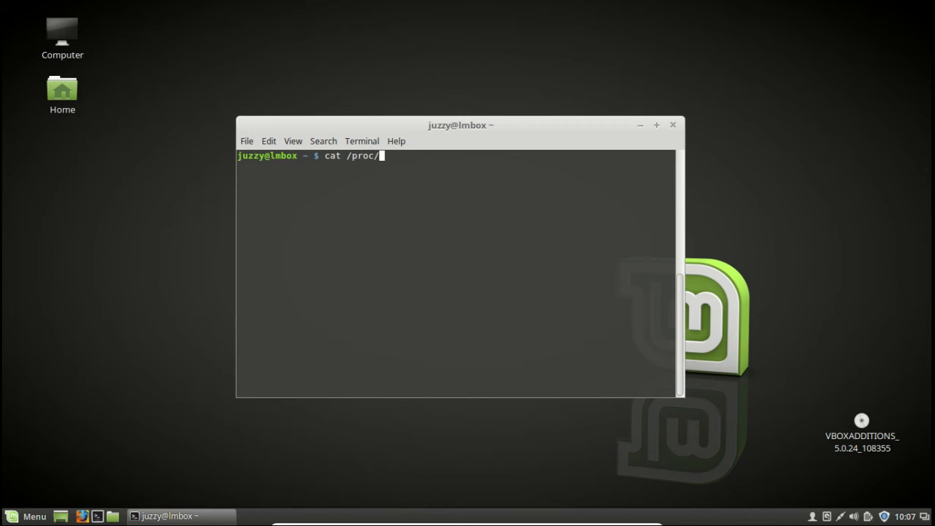
pyautogui.write('cpuinf')
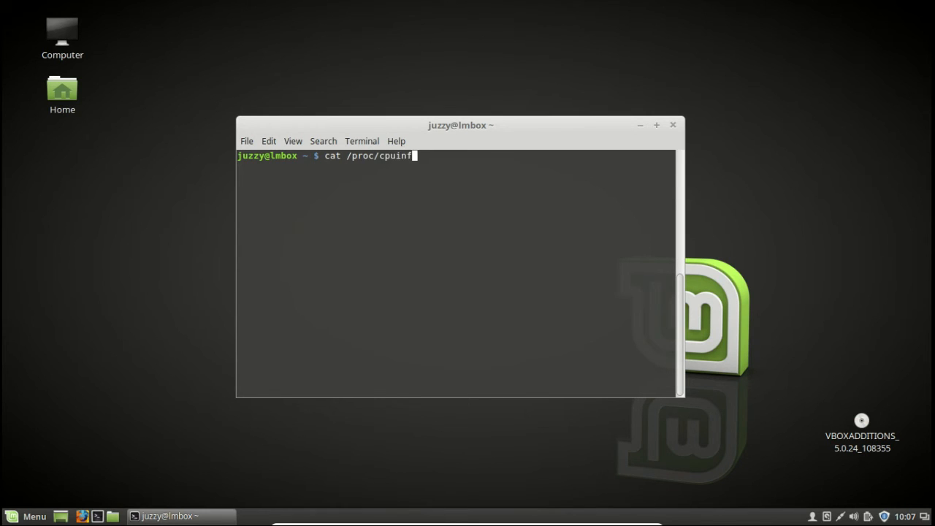
pyautogui.press('Return')
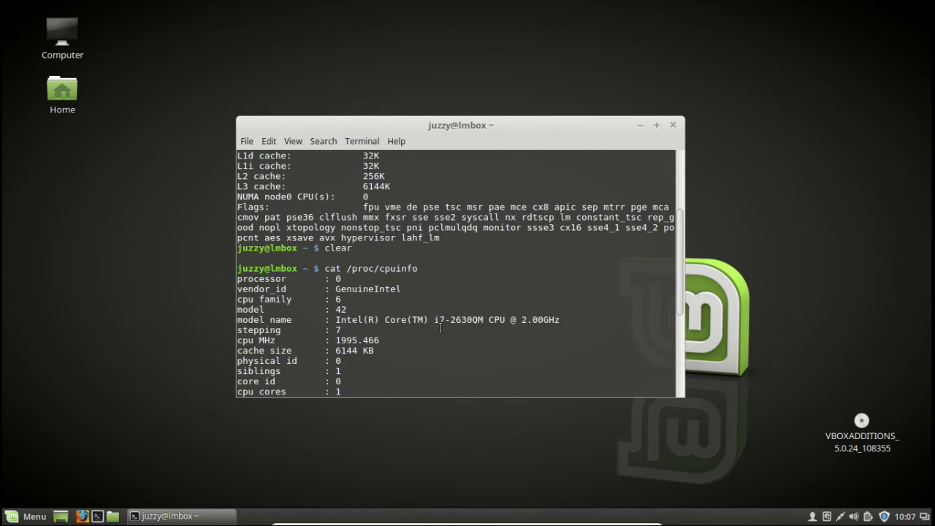
pyautogui.write('ls')
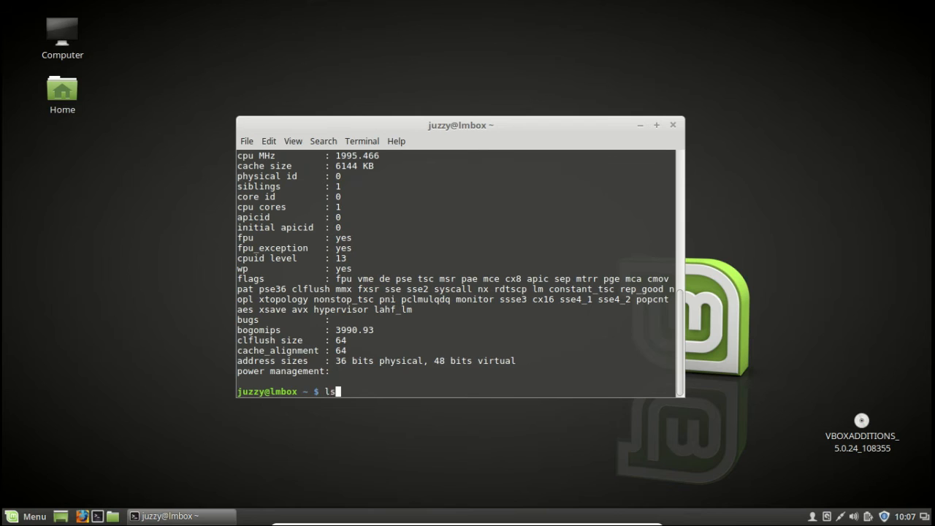
pyautogui.write('cpu')
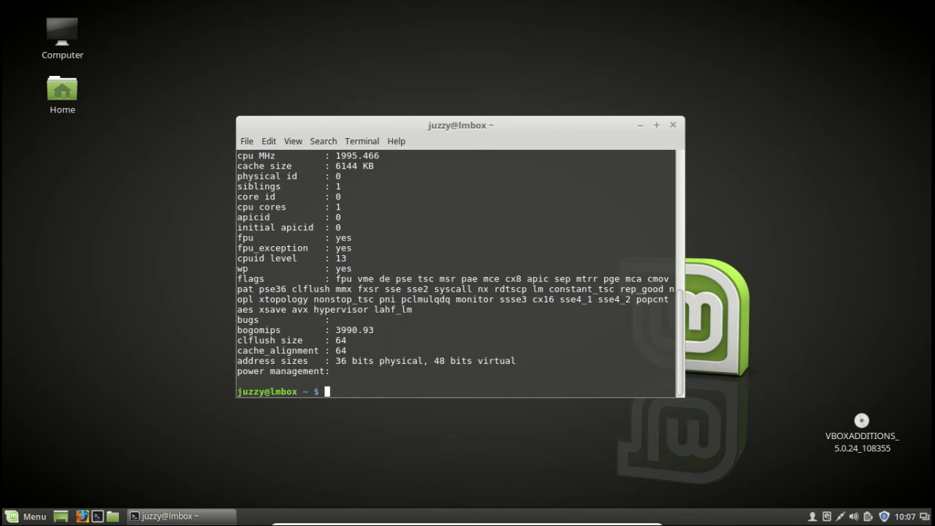
# Rerun lscpu to show the CPU summary with the i7-2630QM model, KVM hypervisor and caches
pyautogui.write('cat /proc/cpuinfo')
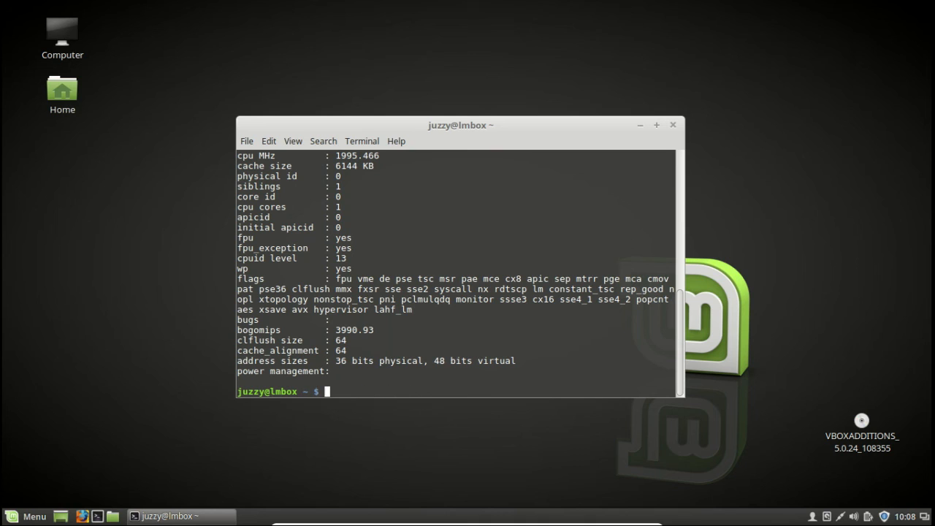
pyautogui.write('lscp')
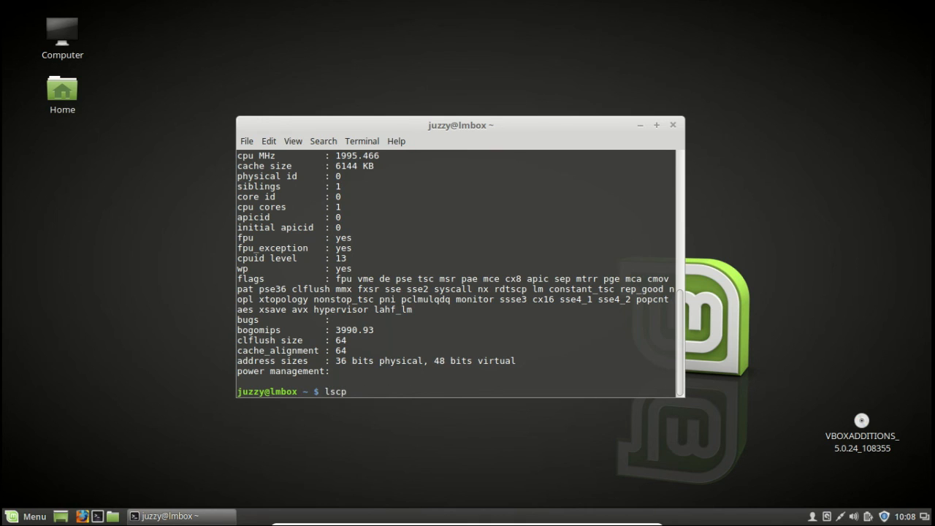
pyautogui.press('Return')
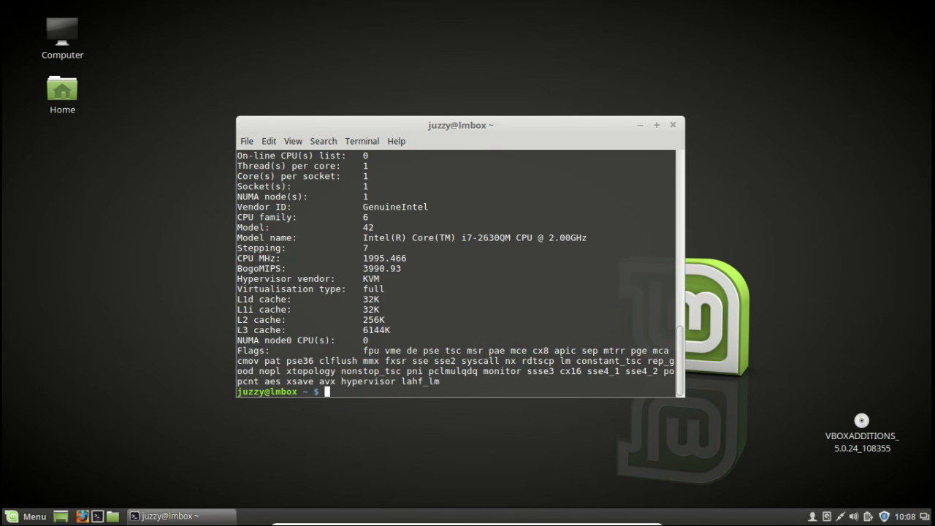